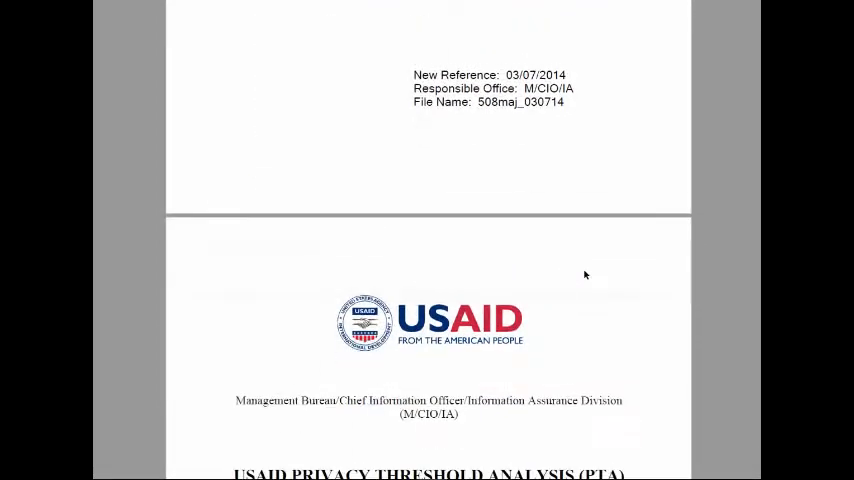
Step: Scroll past the cover page and table of contents to section 3.1 Program Information
scroll("down", 3)
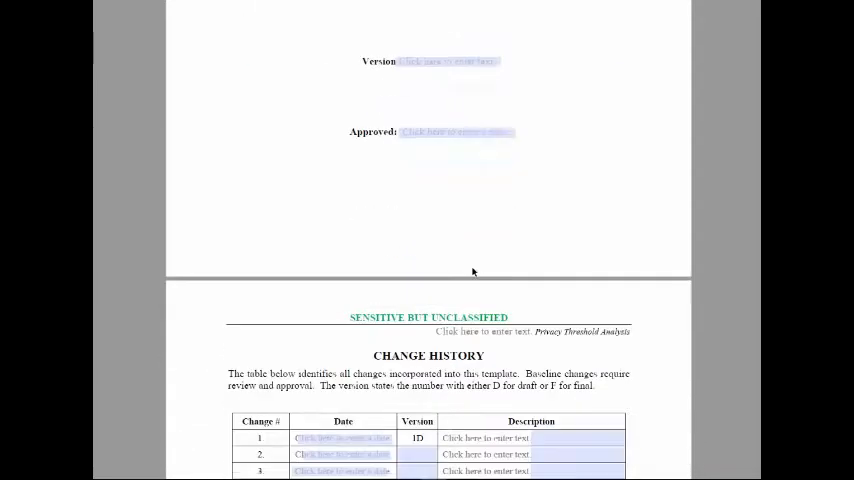
scroll("down", 3)
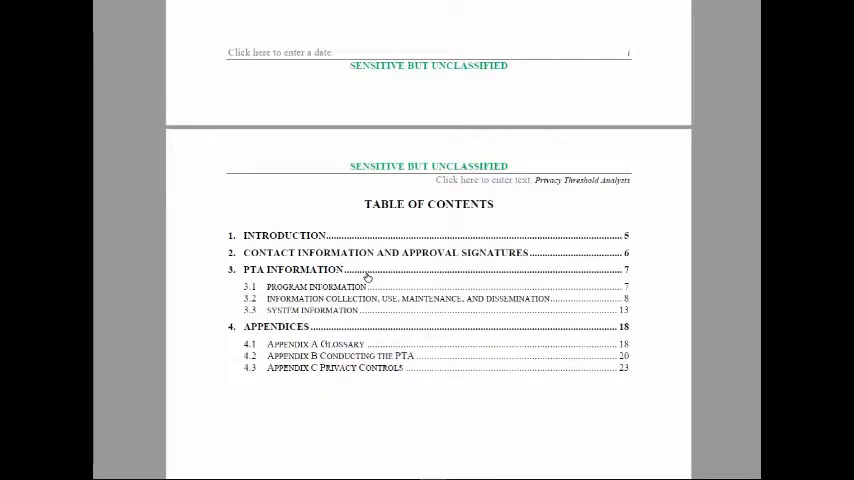
scroll("down", 3)
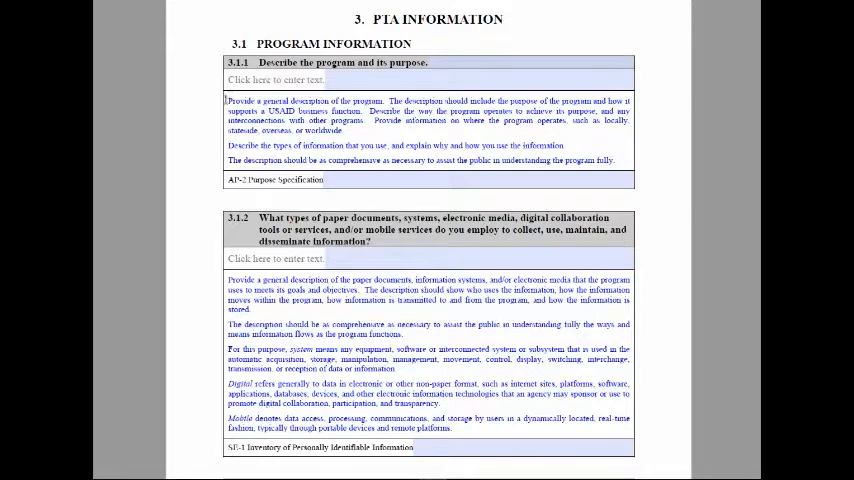
Step: Select the opening phrase of the 3.1.1 guidance and scroll to the 3.2.1 PII checklist
double_click(255, 100)
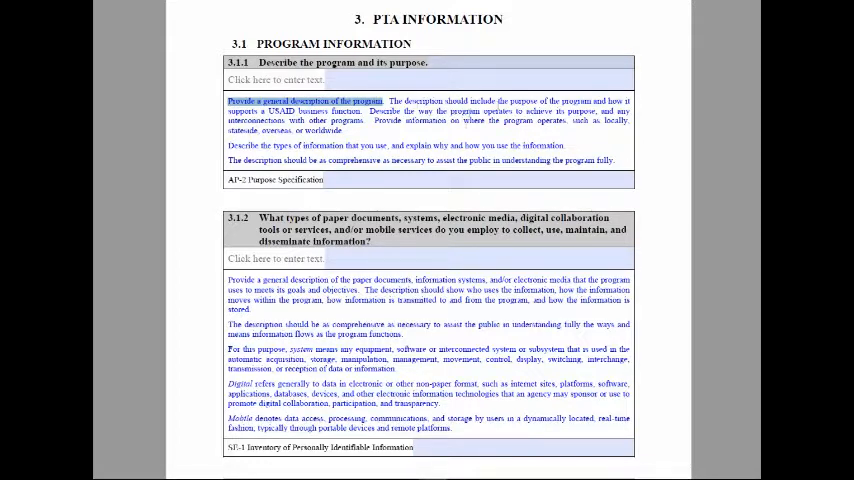
scroll("down", 3)
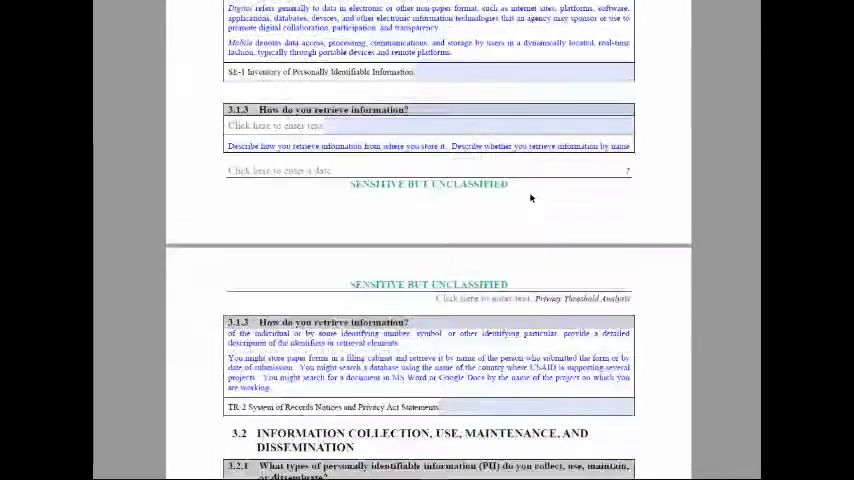
scroll("down", 3)
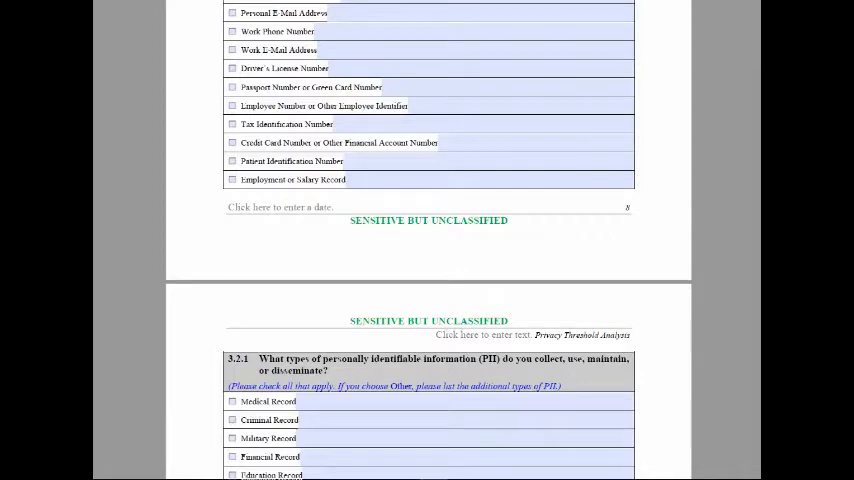
Step: Tick the Name, former name or alias PII checkbox, then move on to the record-type continuation page
scroll("up", 3)
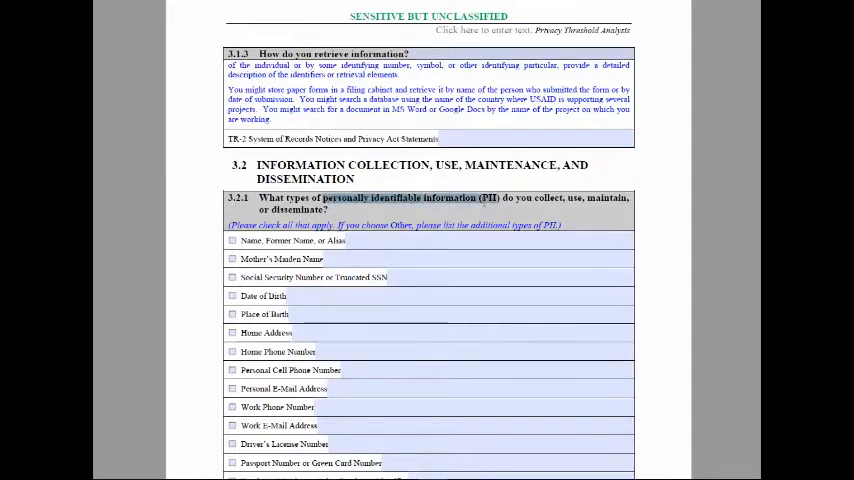
scroll("down", 3)
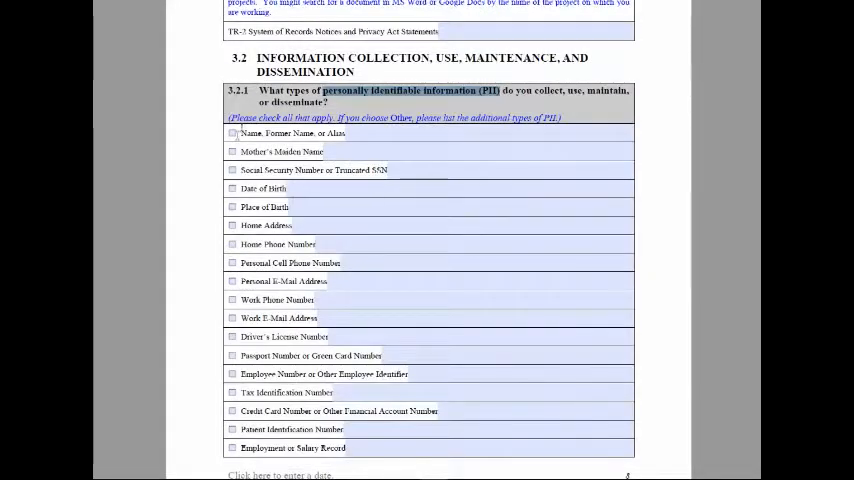
left_click(233, 132)
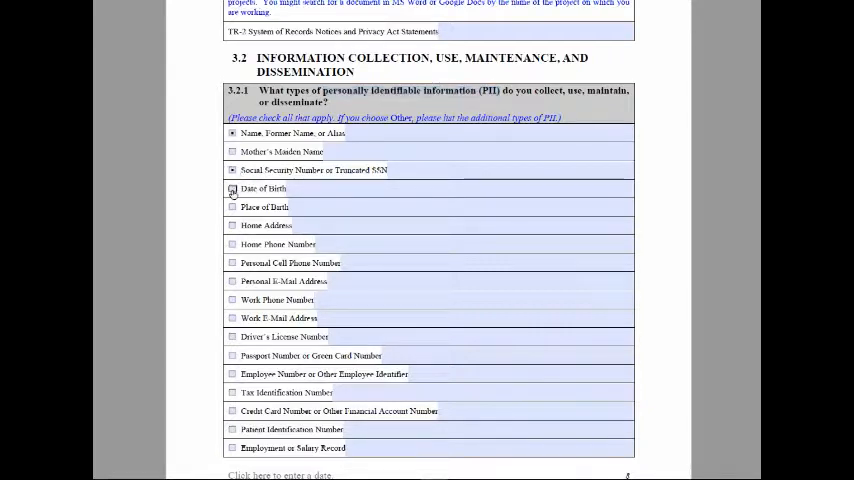
scroll("down", 3)
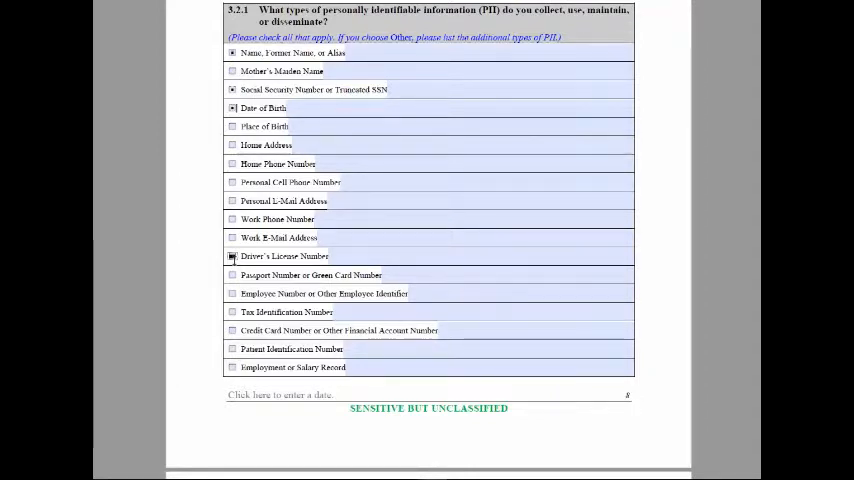
scroll("down", 3)
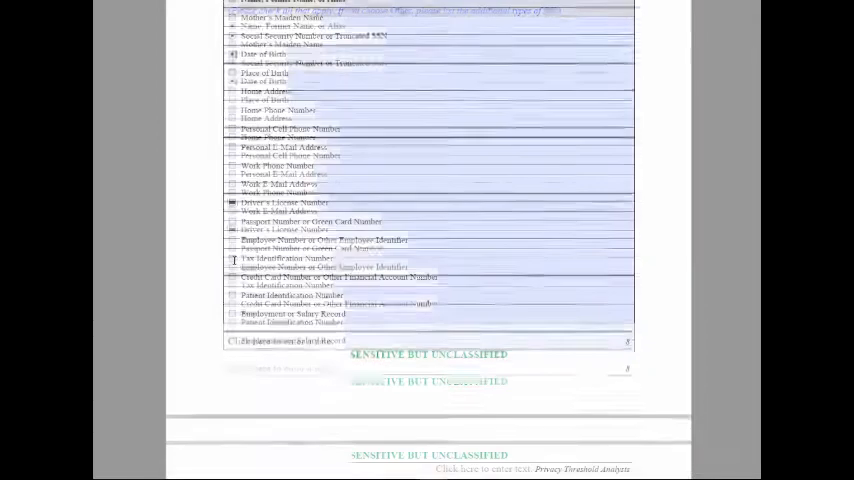
scroll("down", 3)
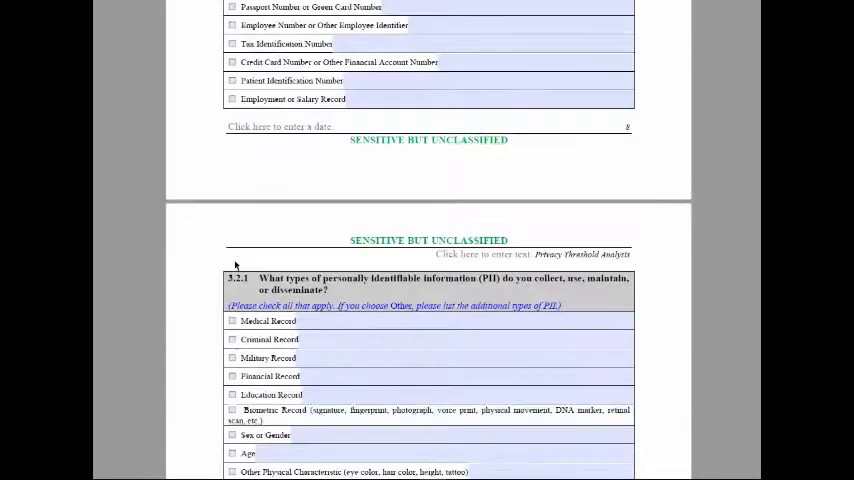
scroll("down", 3)
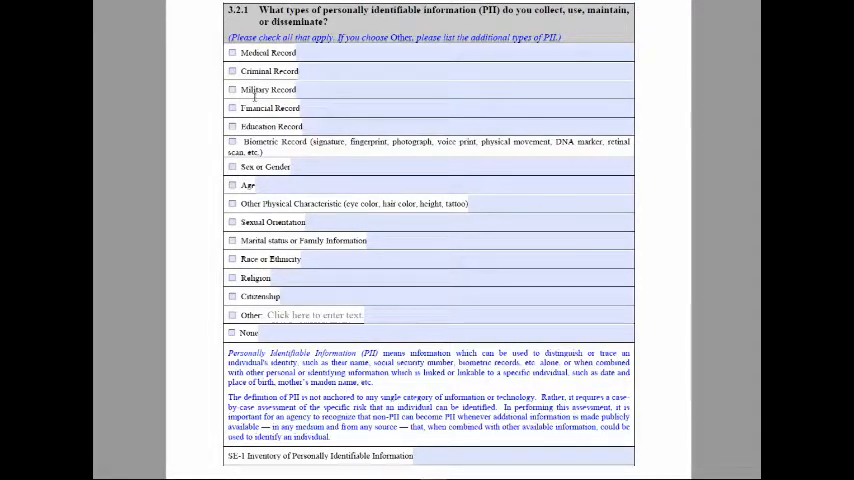
scroll("up", 3)
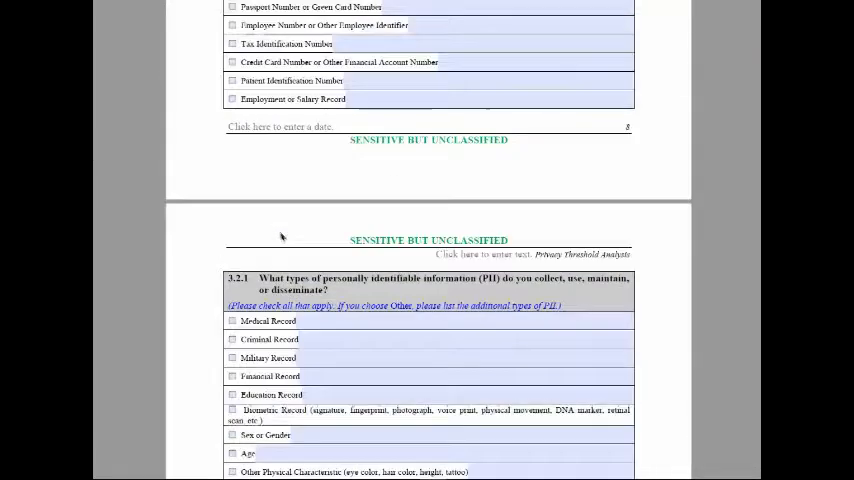
scroll("up", 3)
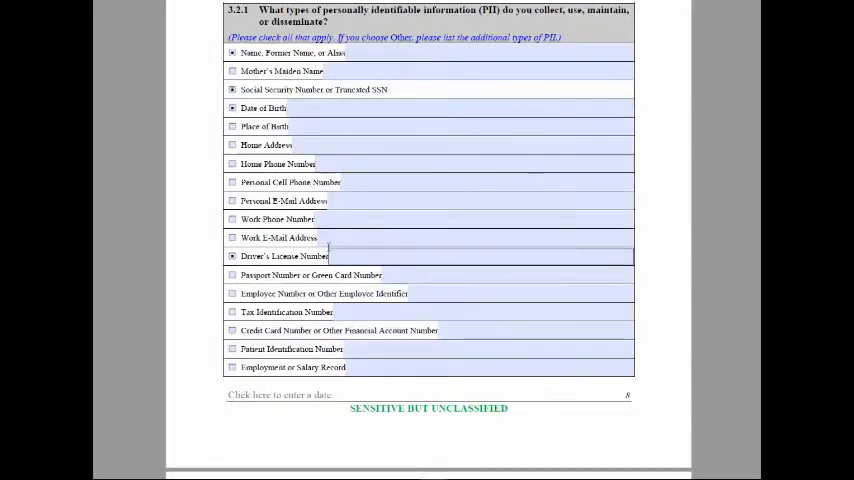
scroll("down", 3)
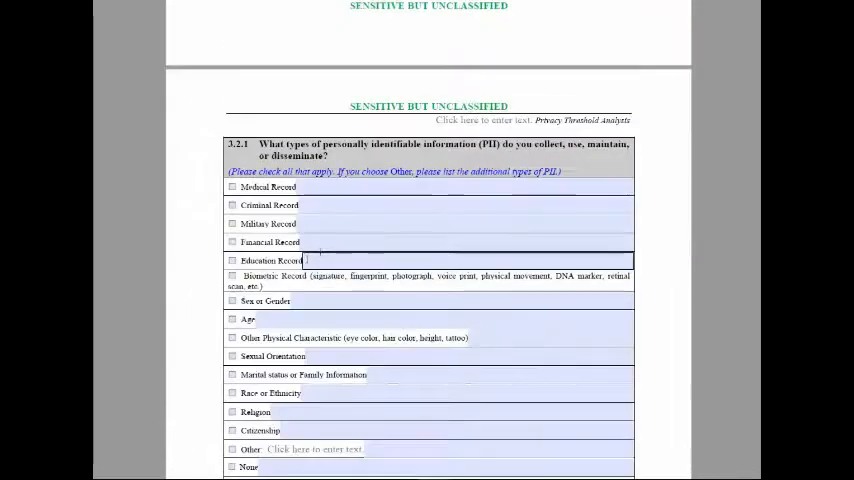